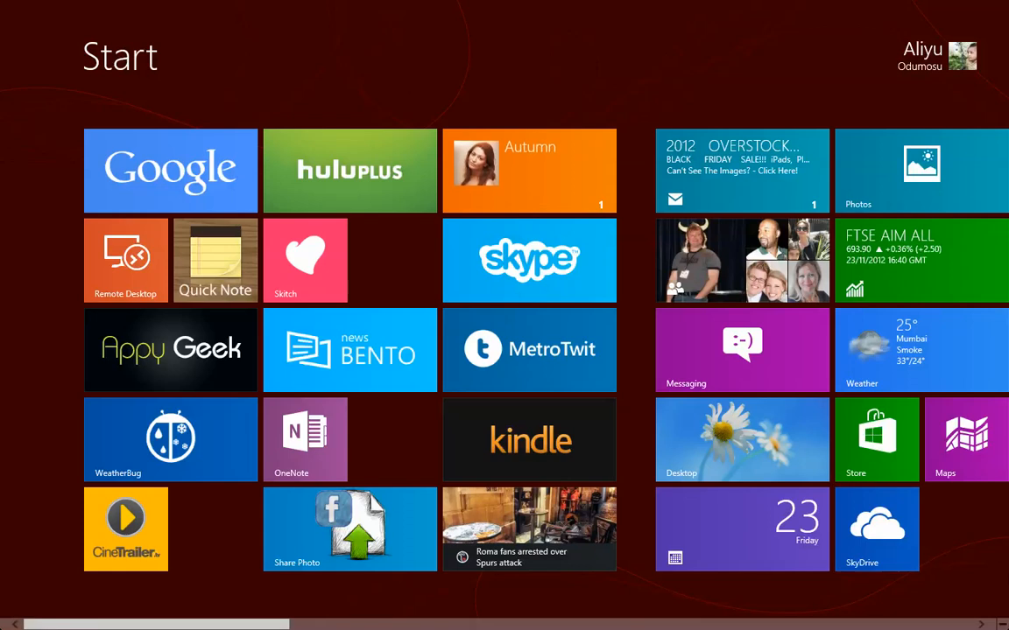
mouse_move(1008, 316)
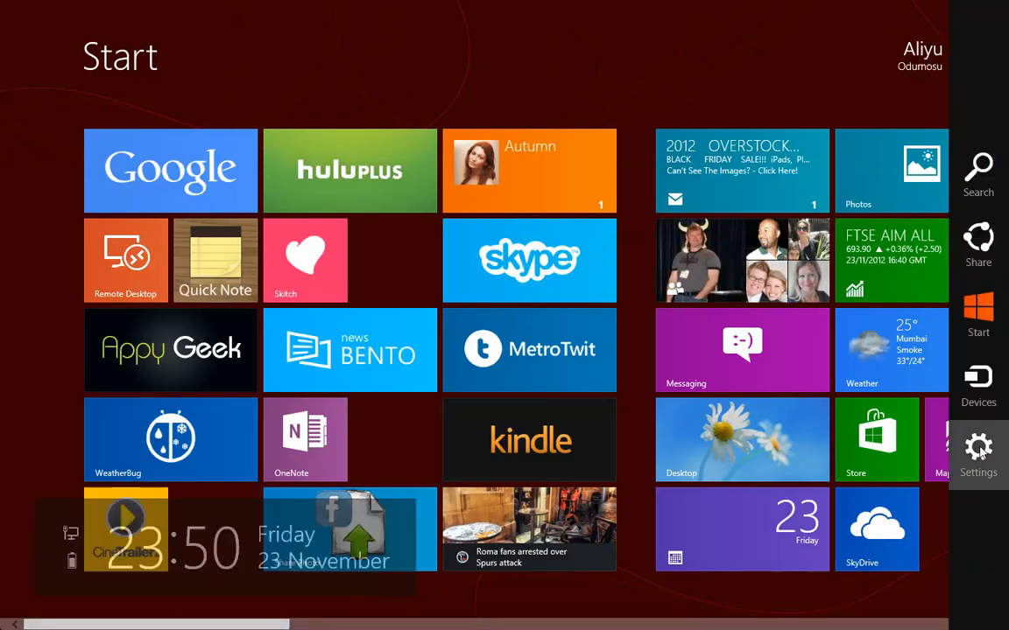
- Bring up PC settings from the Start screen, landing on the personalisation page
click(977, 449)
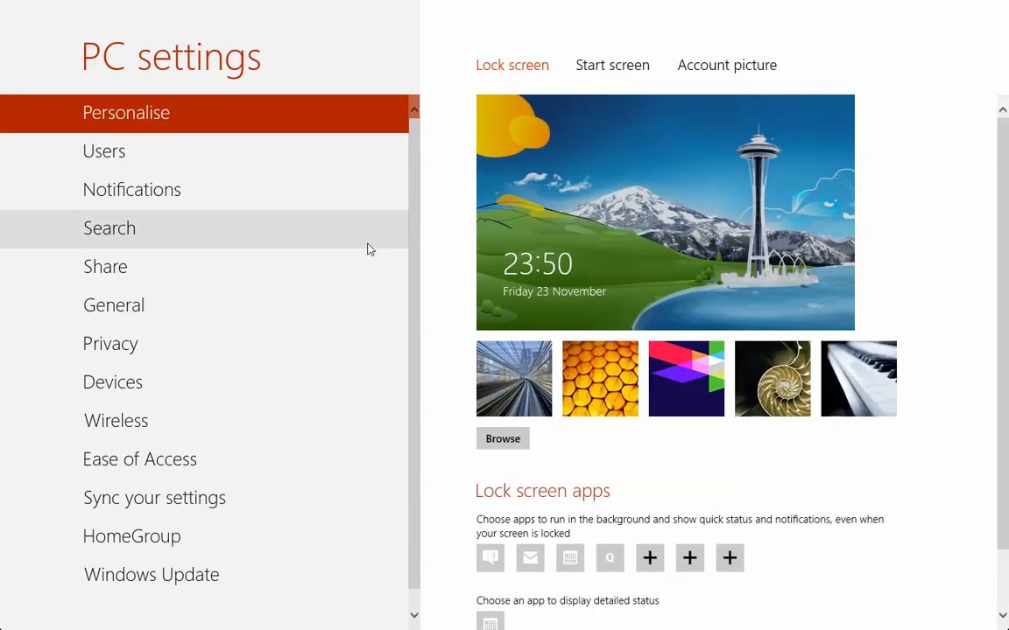
mouse_move(203, 151)
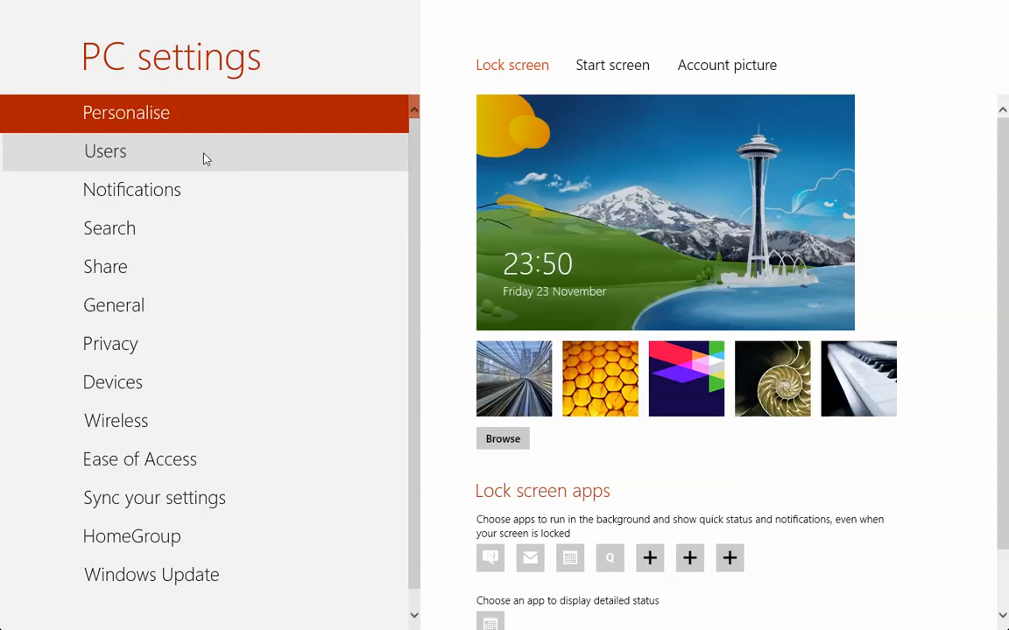
- Start a new local account without a Microsoft account and enter the username 'user'
click(105, 151)
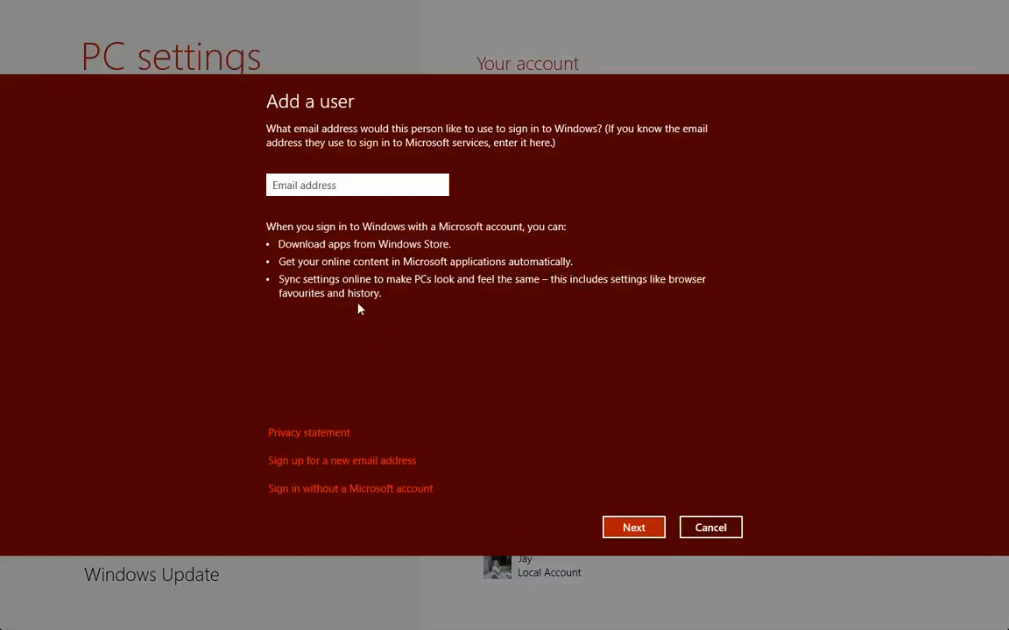
mouse_move(404, 336)
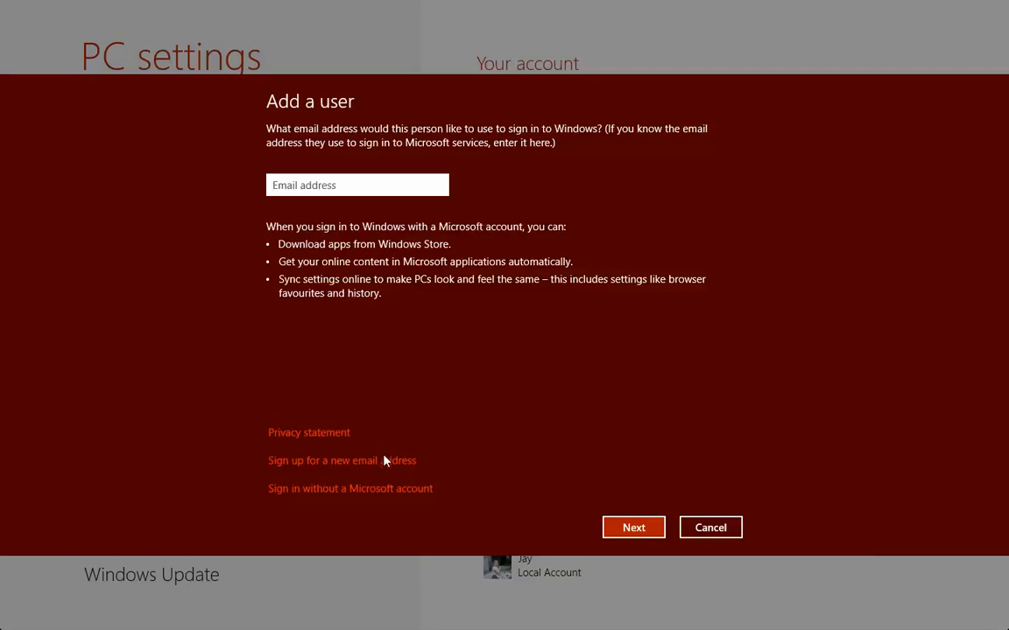
click(351, 488)
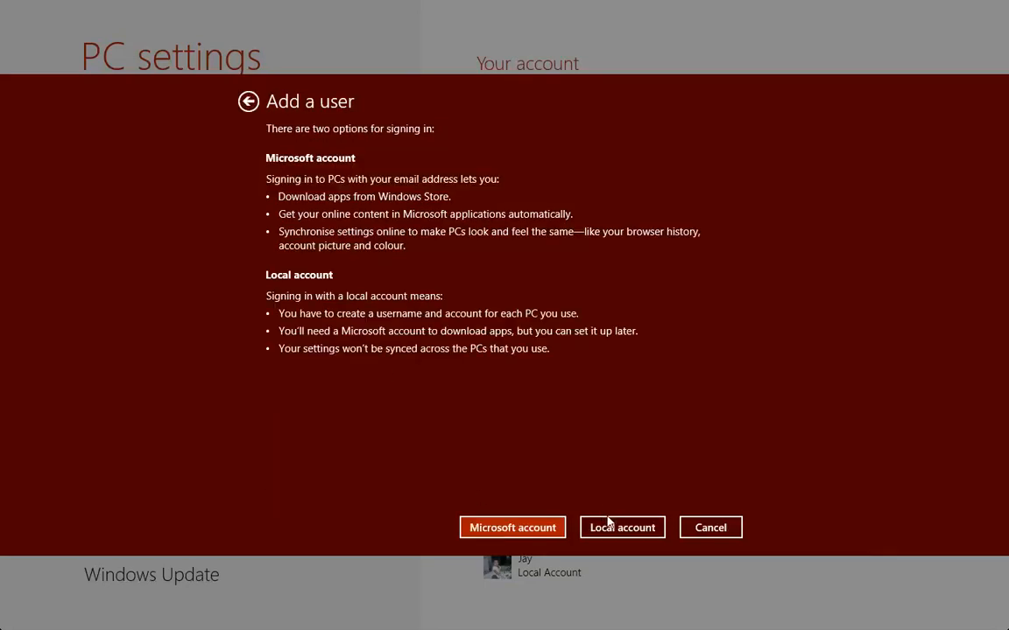
click(622, 527)
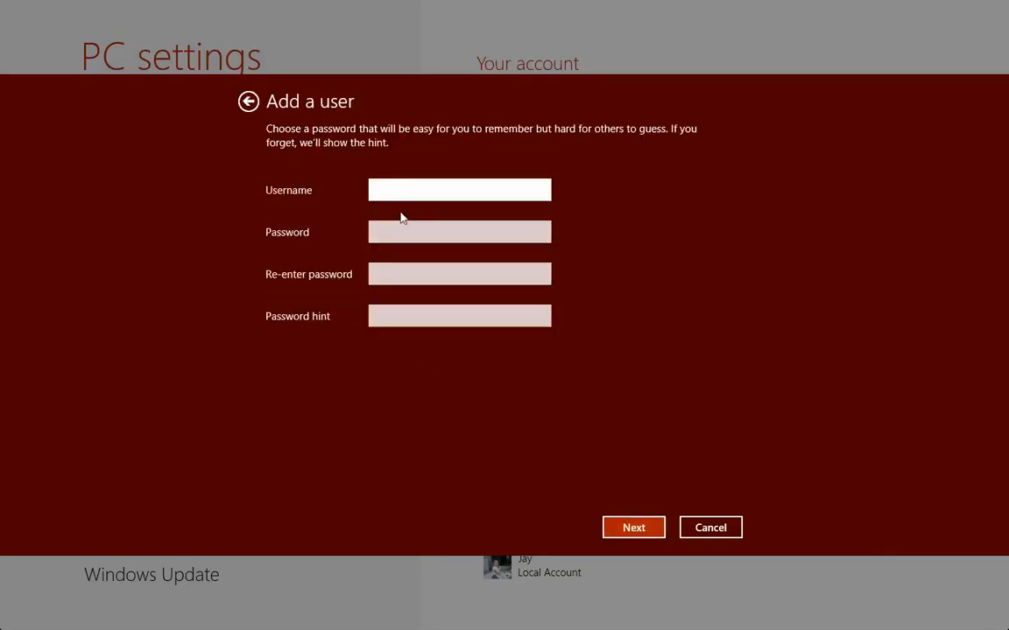
click(458, 189)
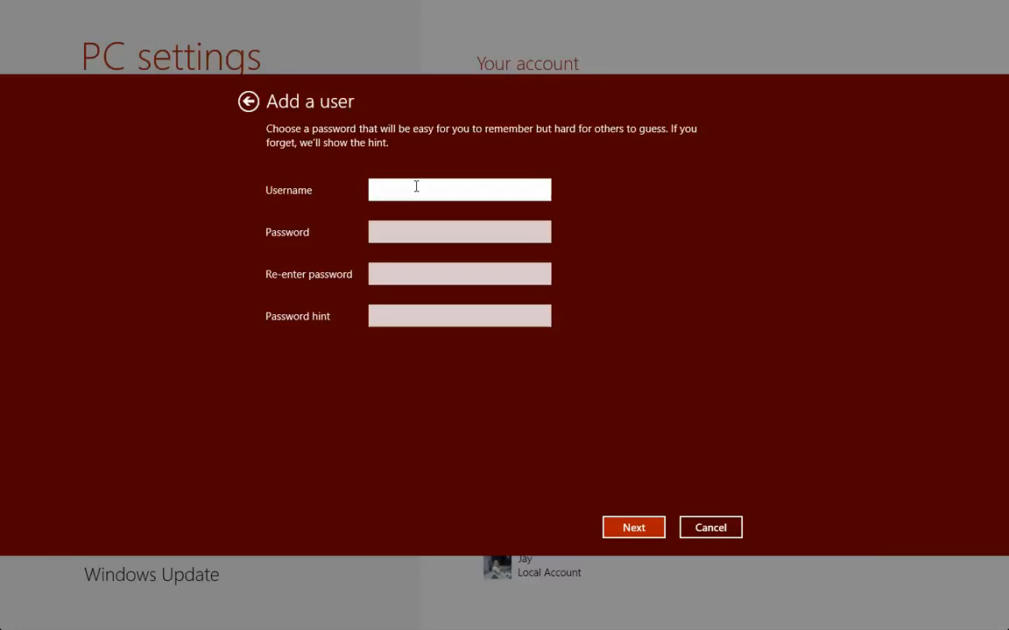
text(u)
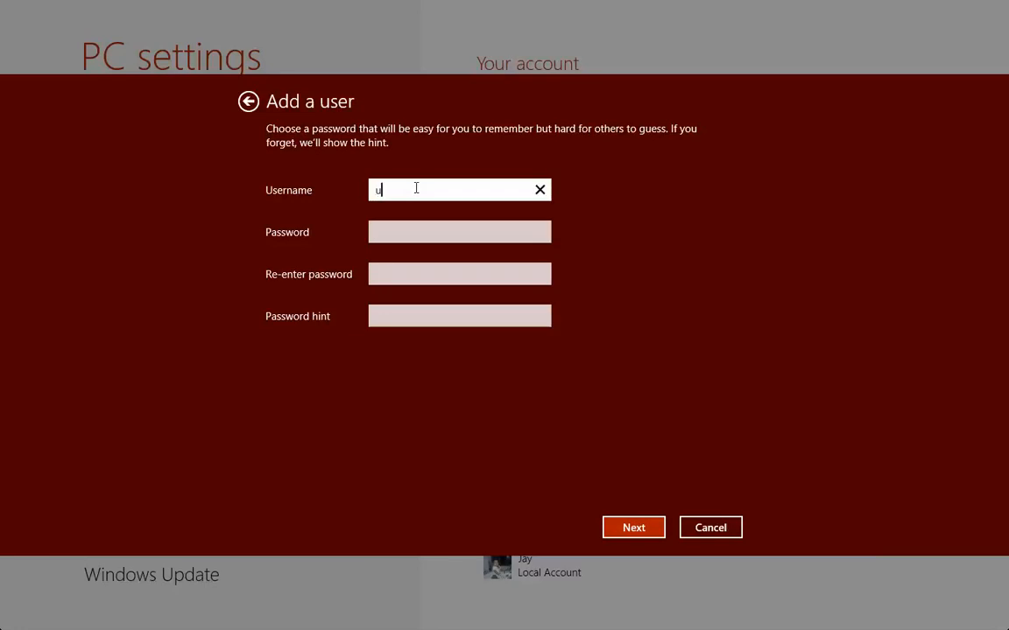
text(ser)
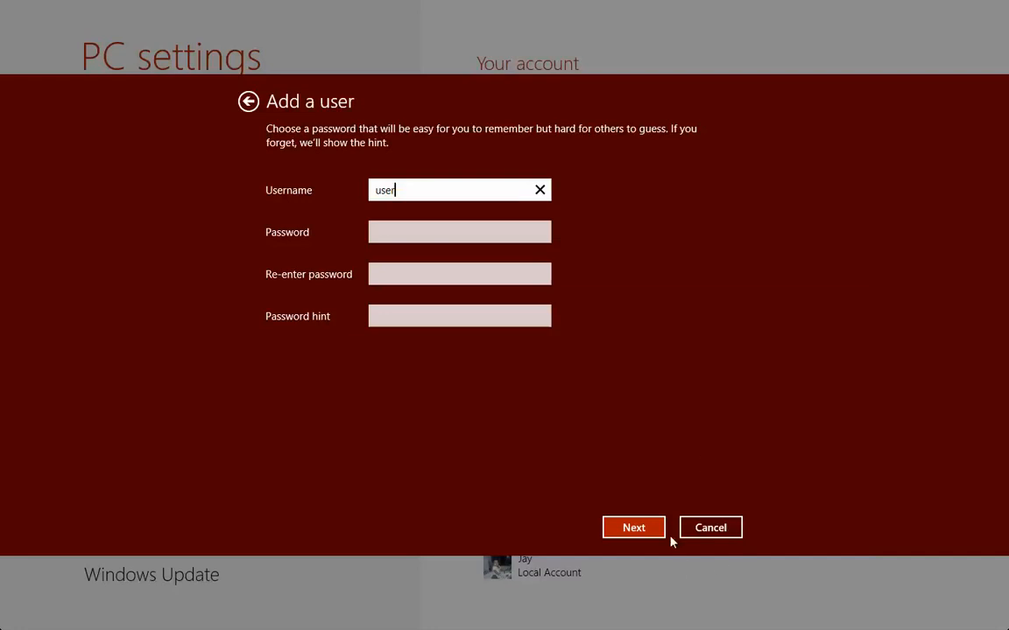
- Finish creating local account 'user' with the child's-account box left unticked
click(634, 527)
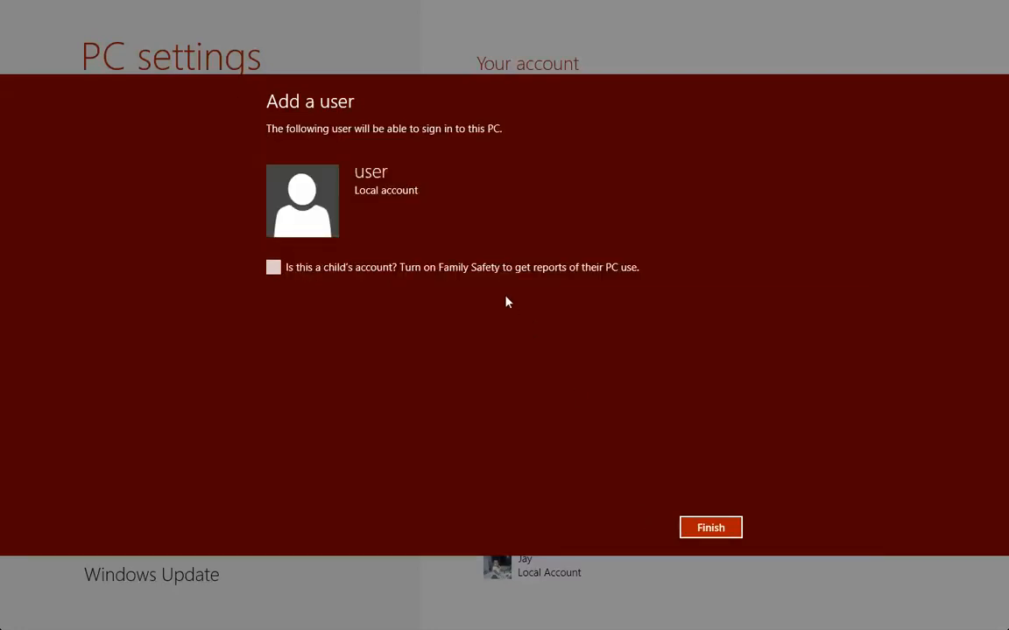
mouse_move(375, 196)
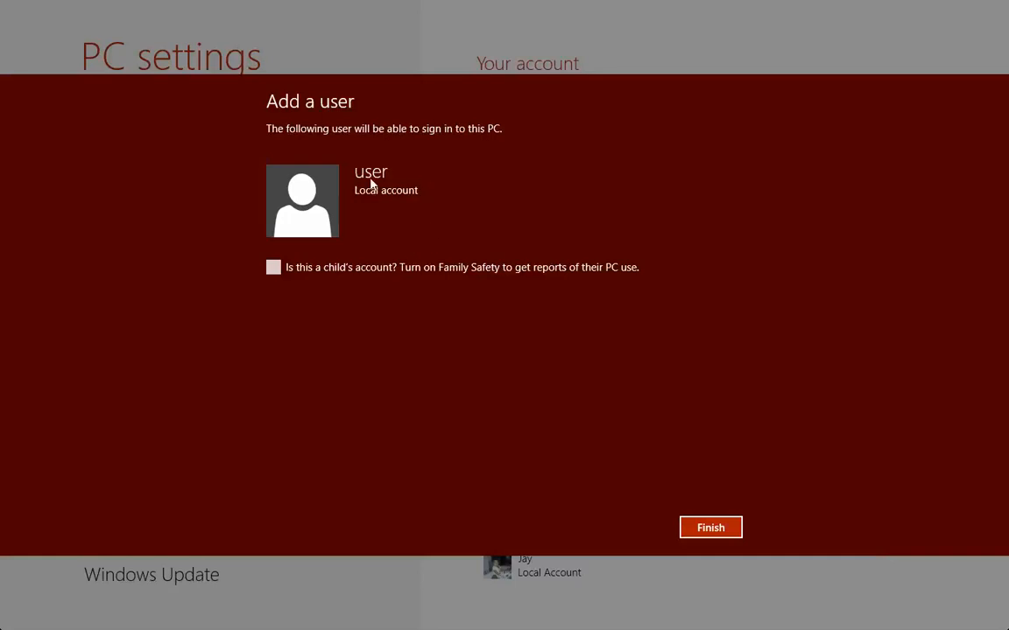
mouse_move(375, 224)
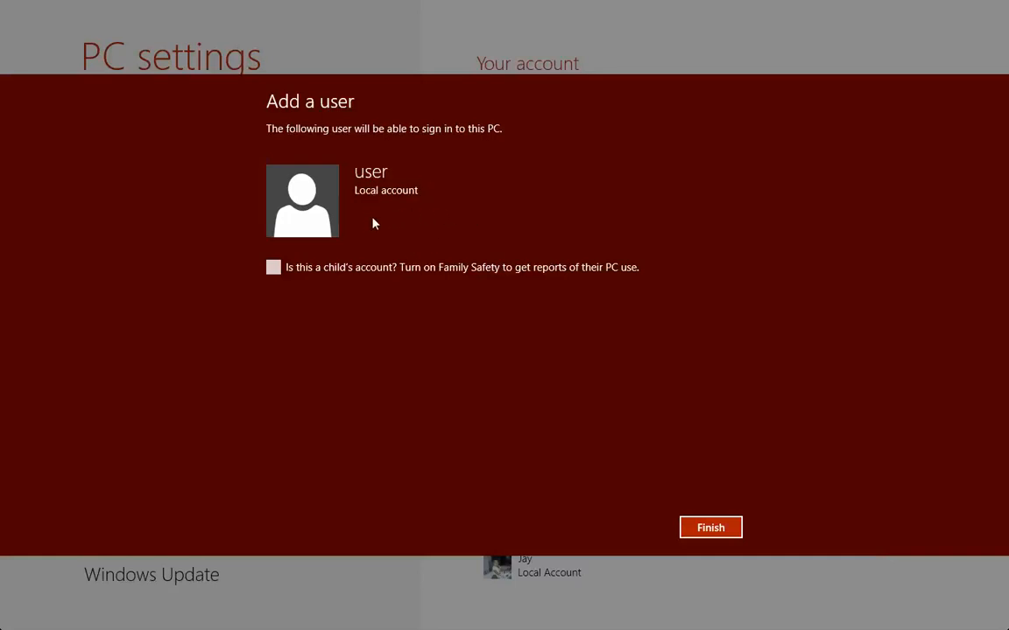
mouse_move(493, 226)
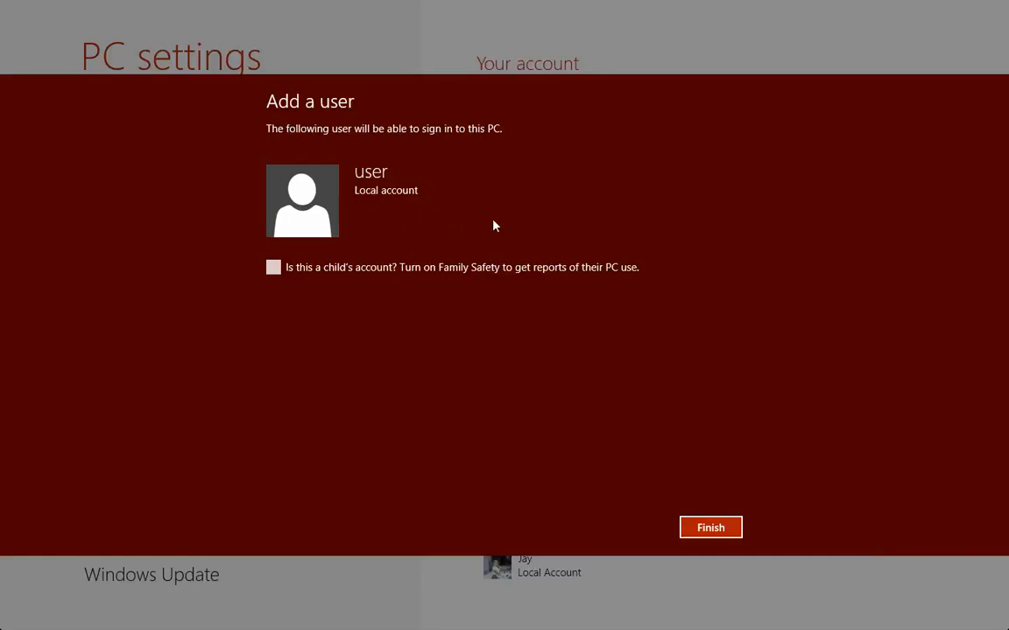
mouse_move(487, 231)
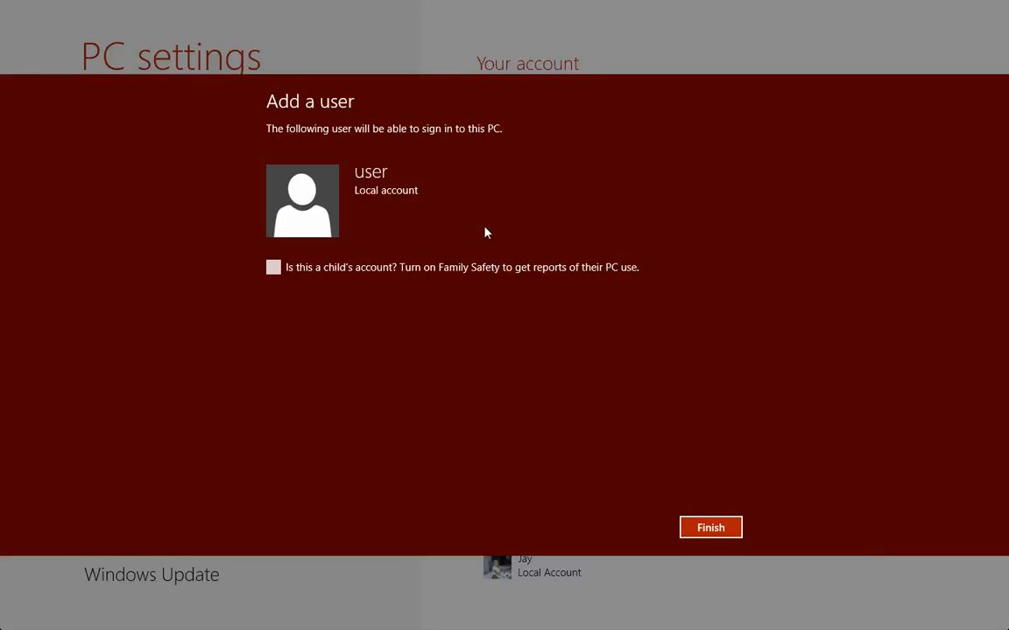
mouse_move(382, 269)
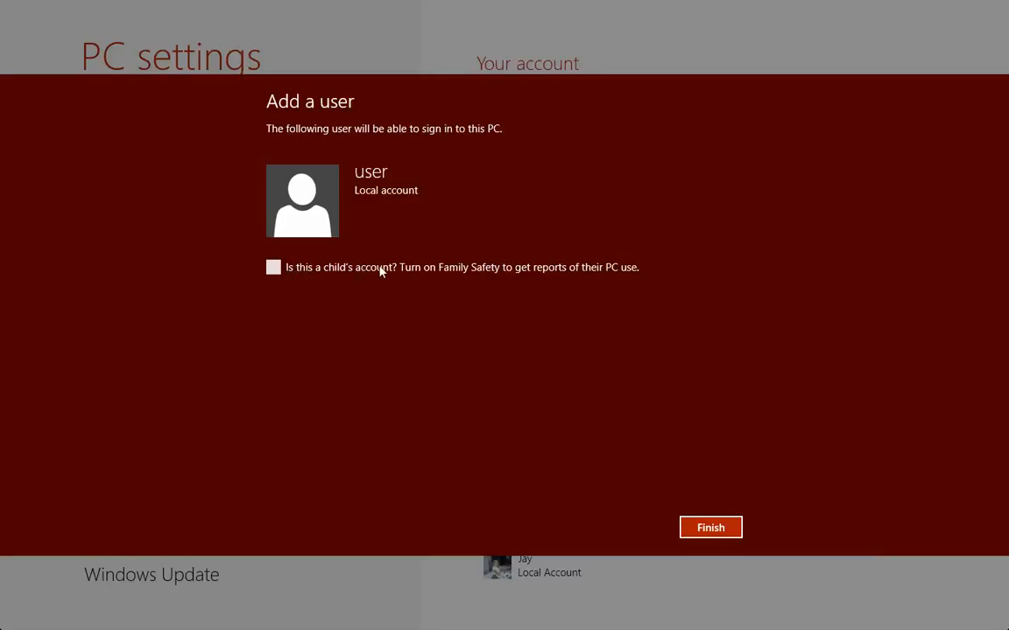
mouse_move(487, 270)
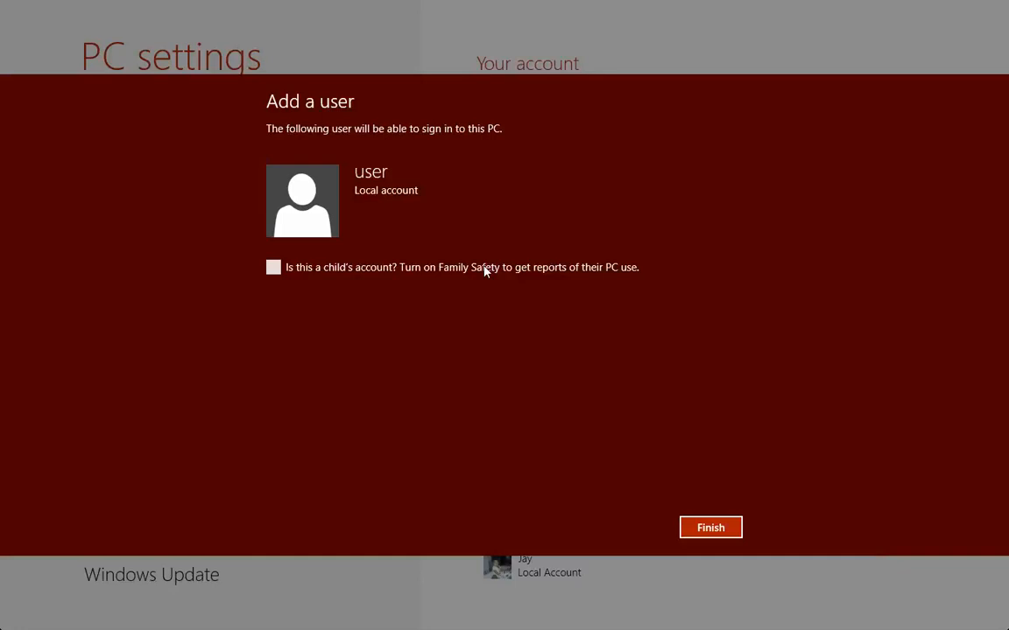
mouse_move(547, 284)
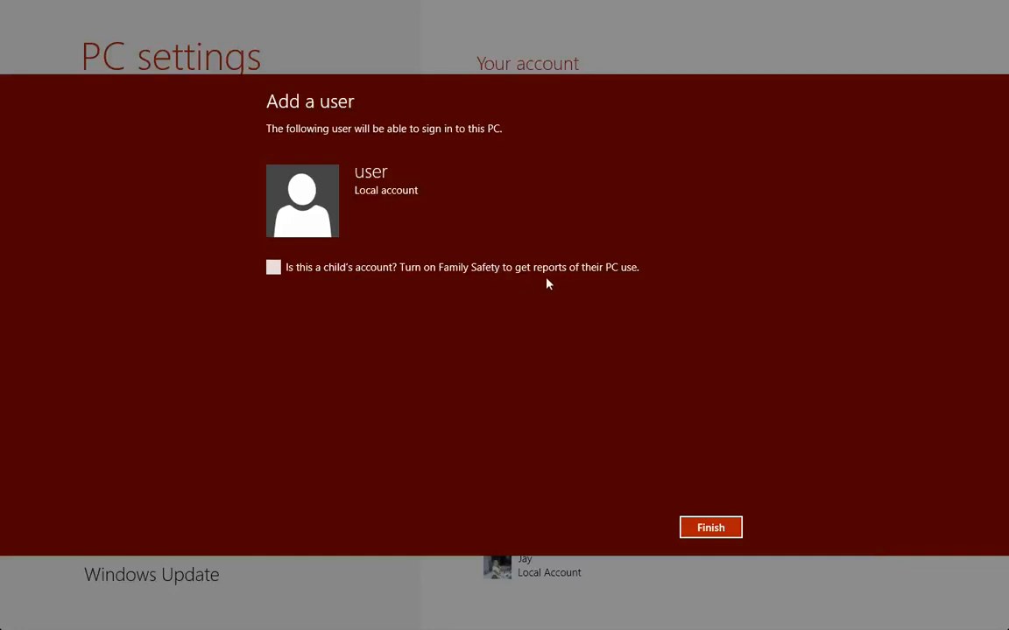
mouse_move(581, 401)
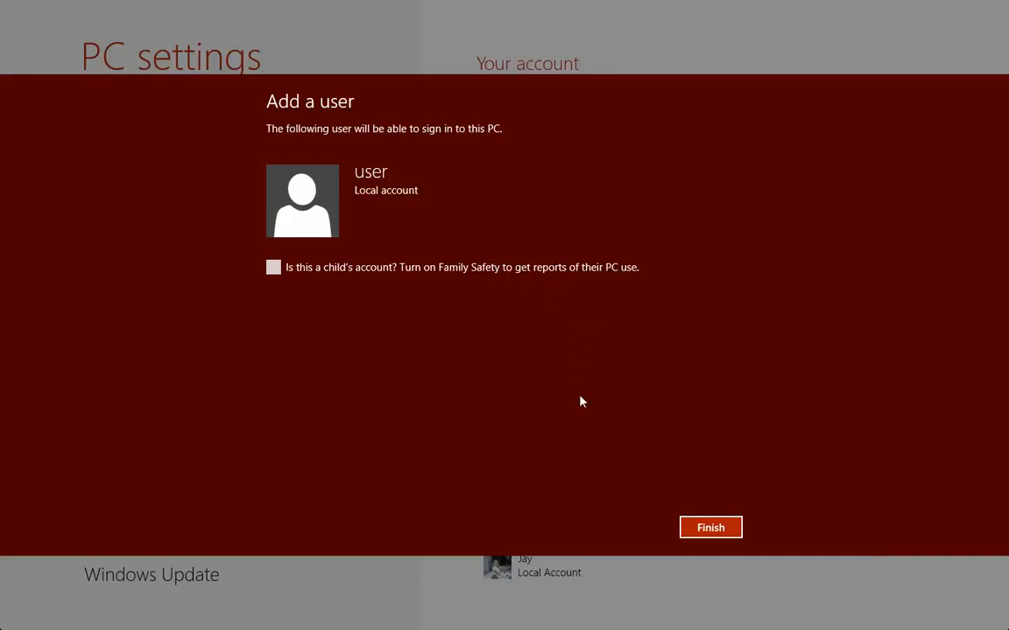
mouse_move(455, 394)
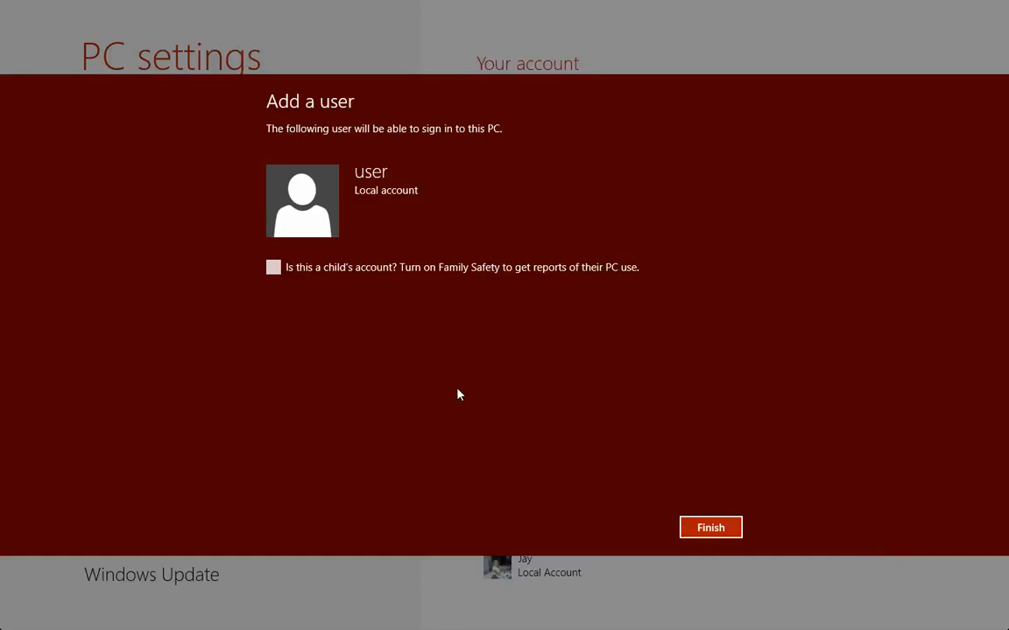
click(711, 527)
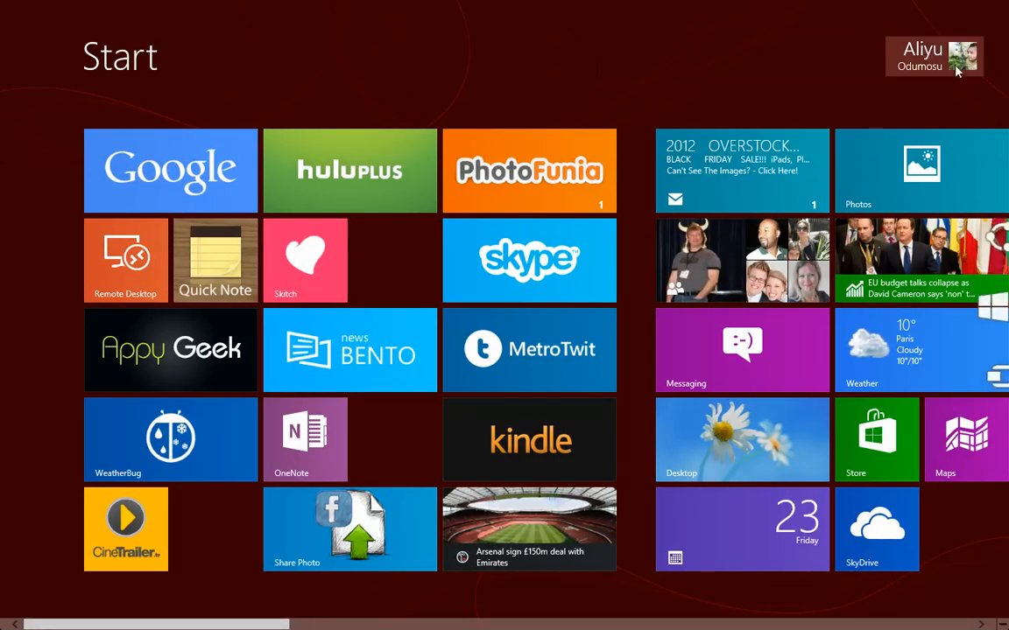
- View the signed-in account's menu listing accounts Jay and user
click(935, 56)
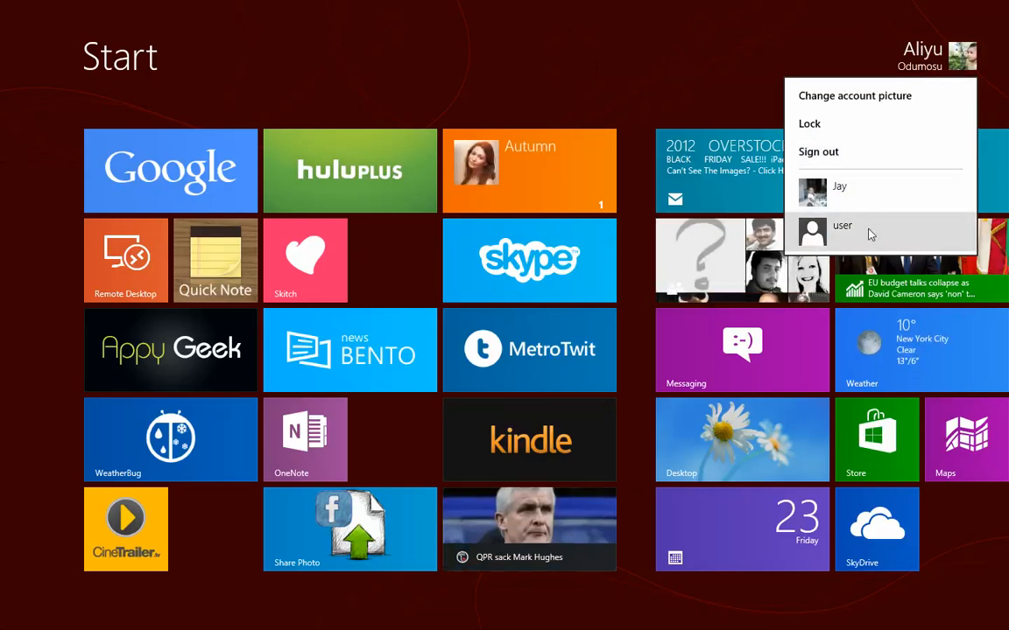
mouse_move(869, 196)
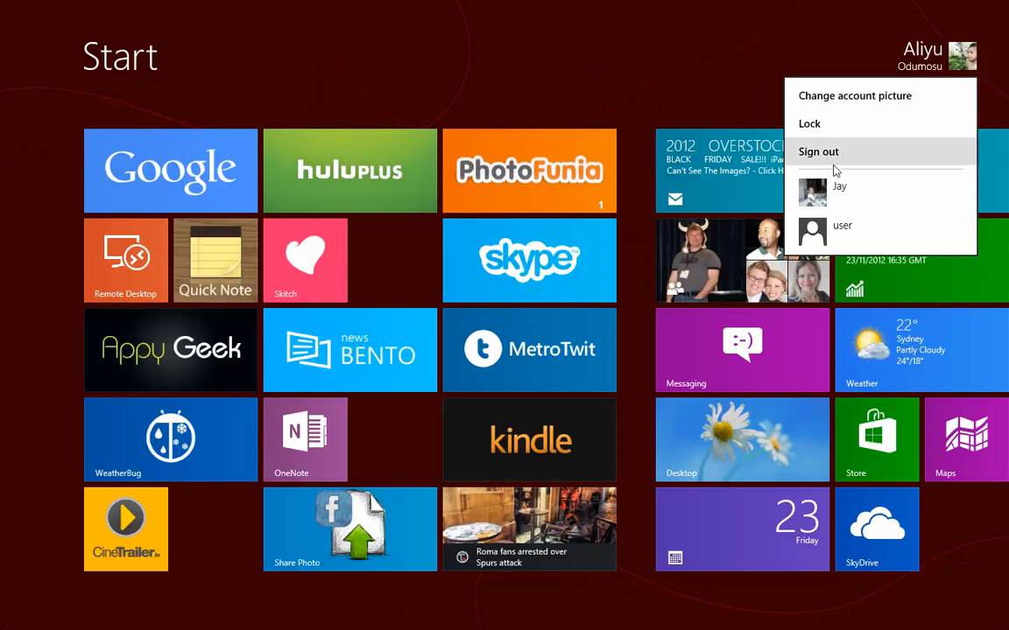
mouse_move(858, 193)
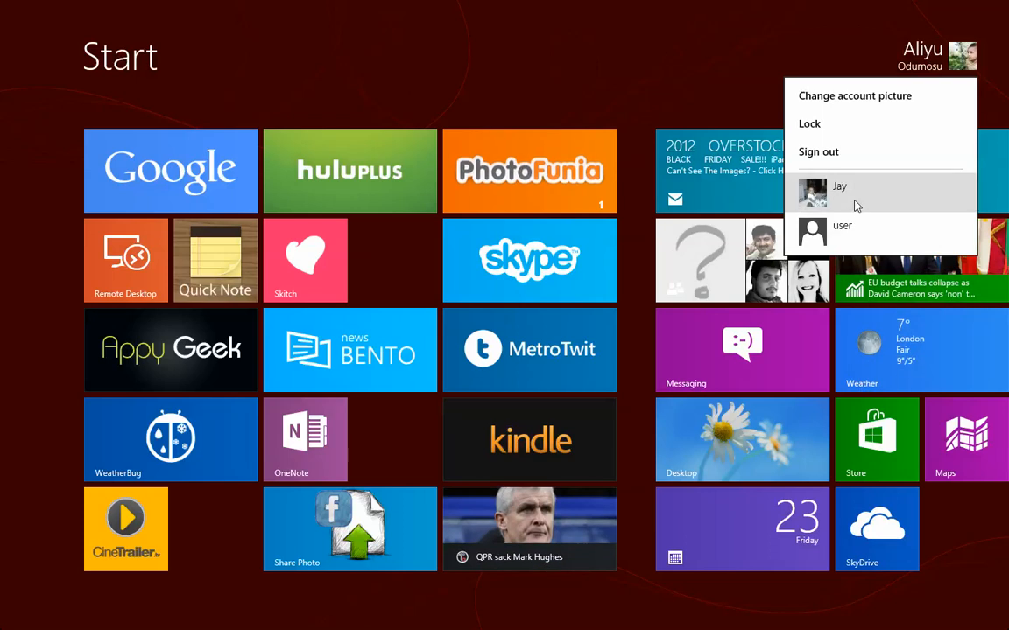
mouse_move(839, 196)
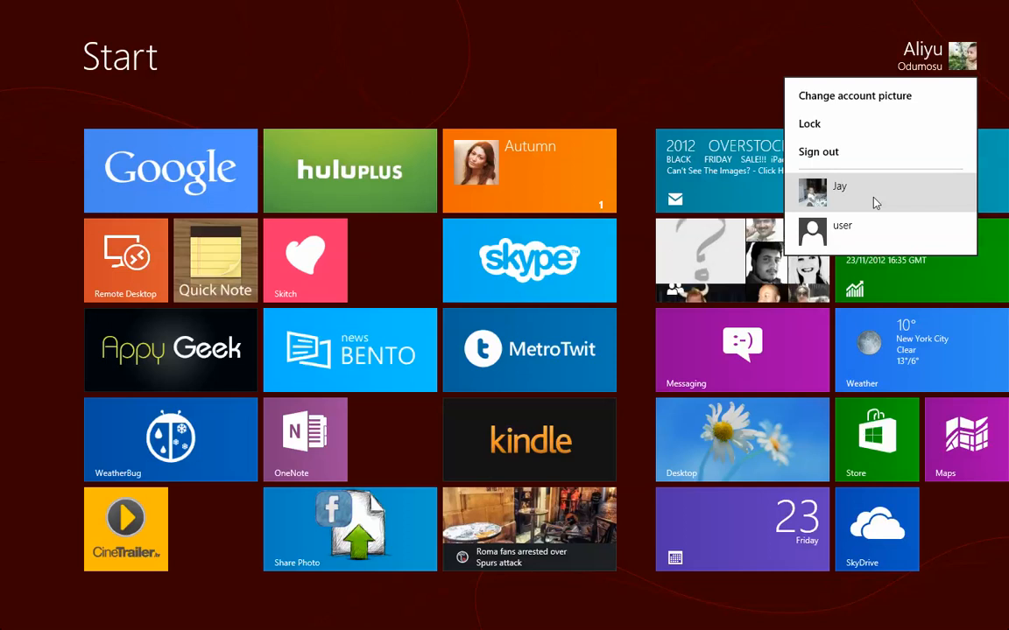
click(561, 82)
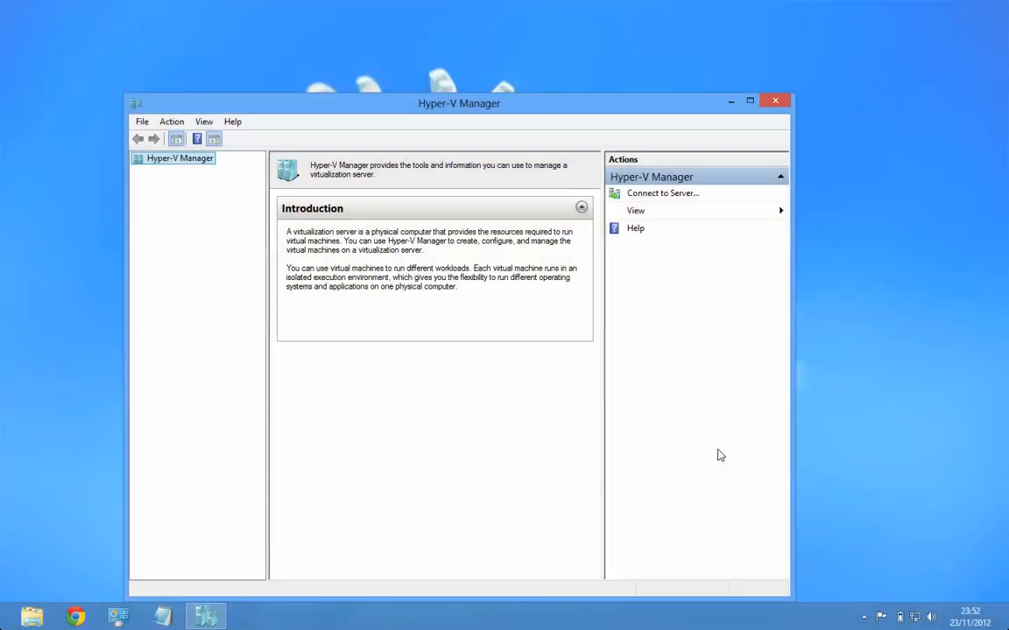
- Dismiss Hyper-V Manager and reach Manage Accounts' change page for account 'user'
click(774, 100)
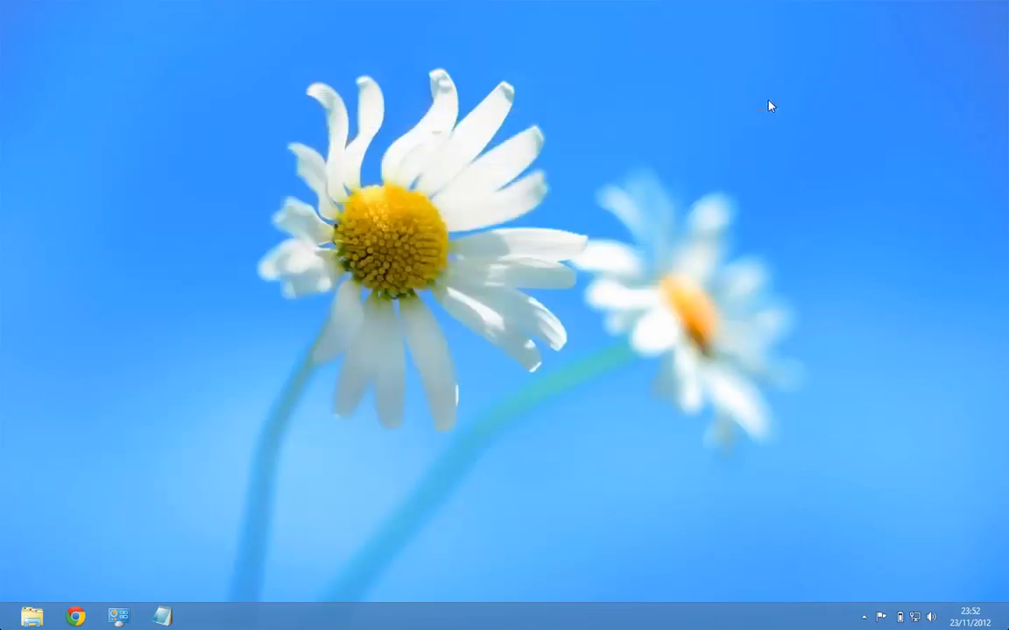
mouse_move(119, 616)
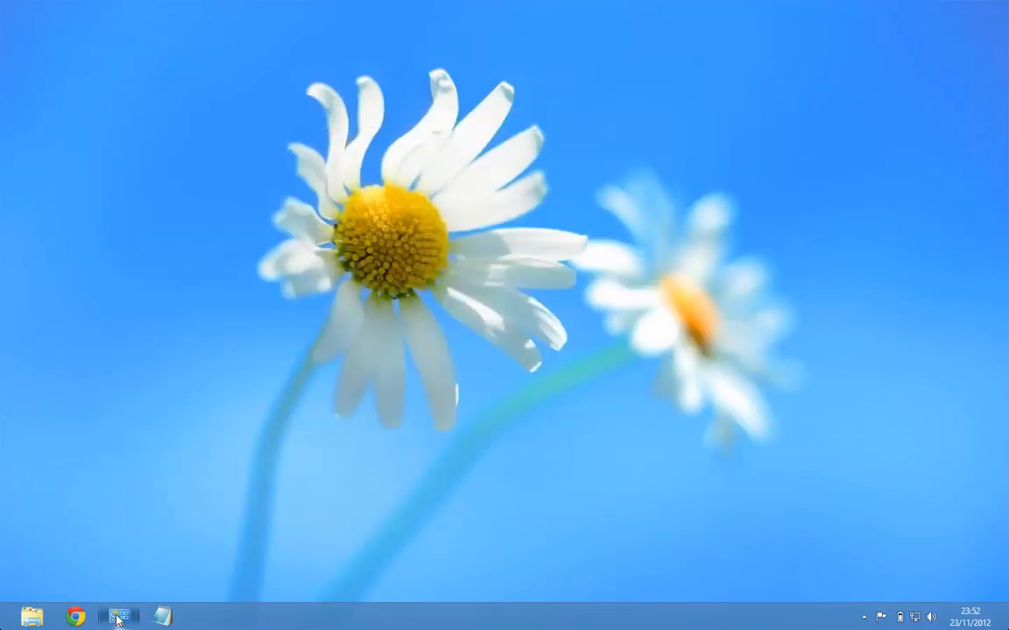
click(119, 617)
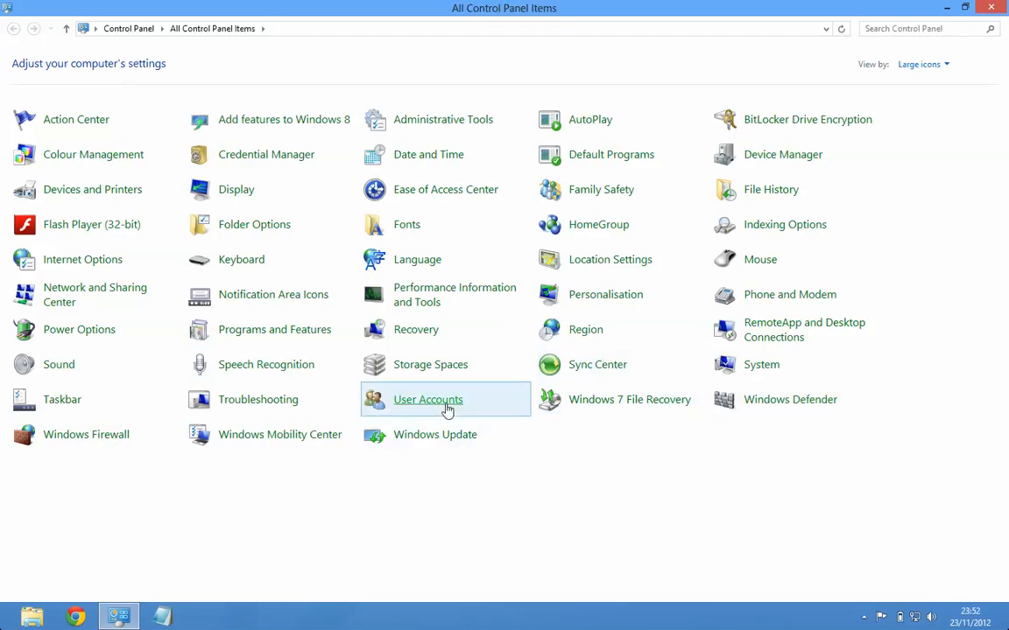
click(427, 399)
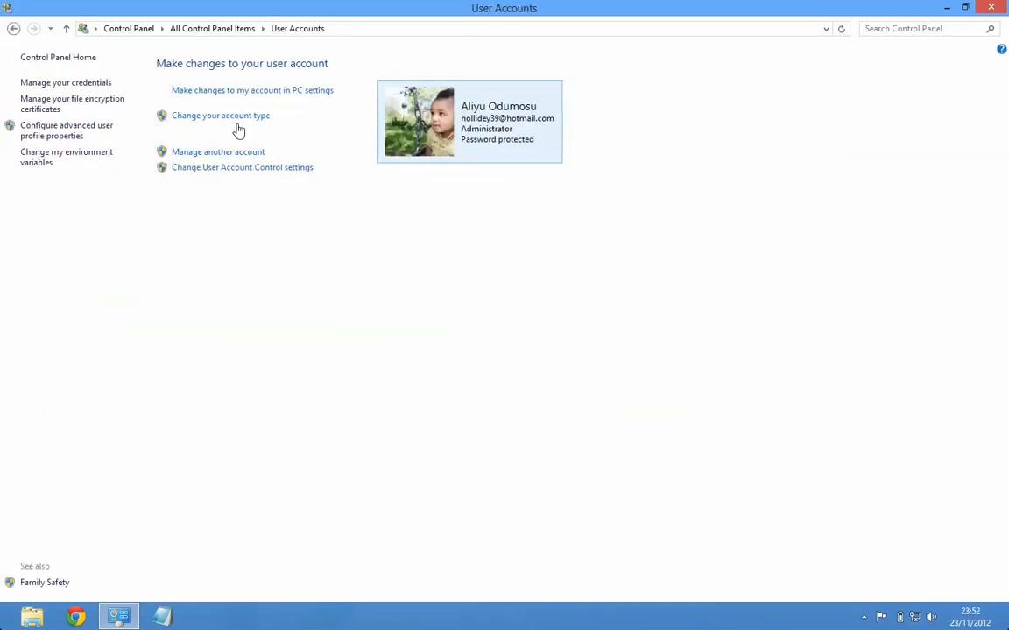
click(217, 150)
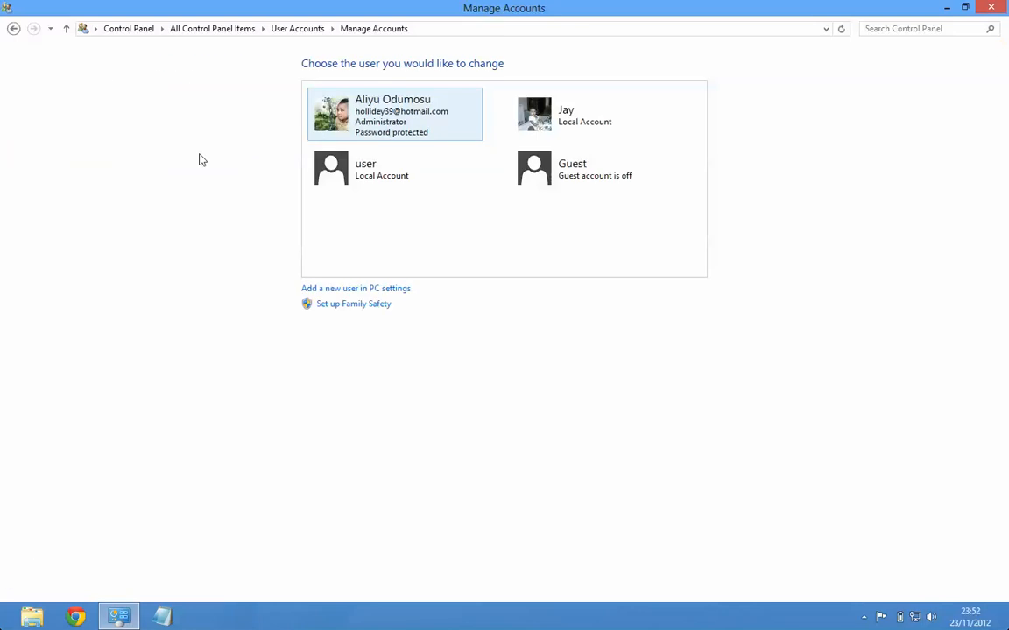
mouse_move(376, 168)
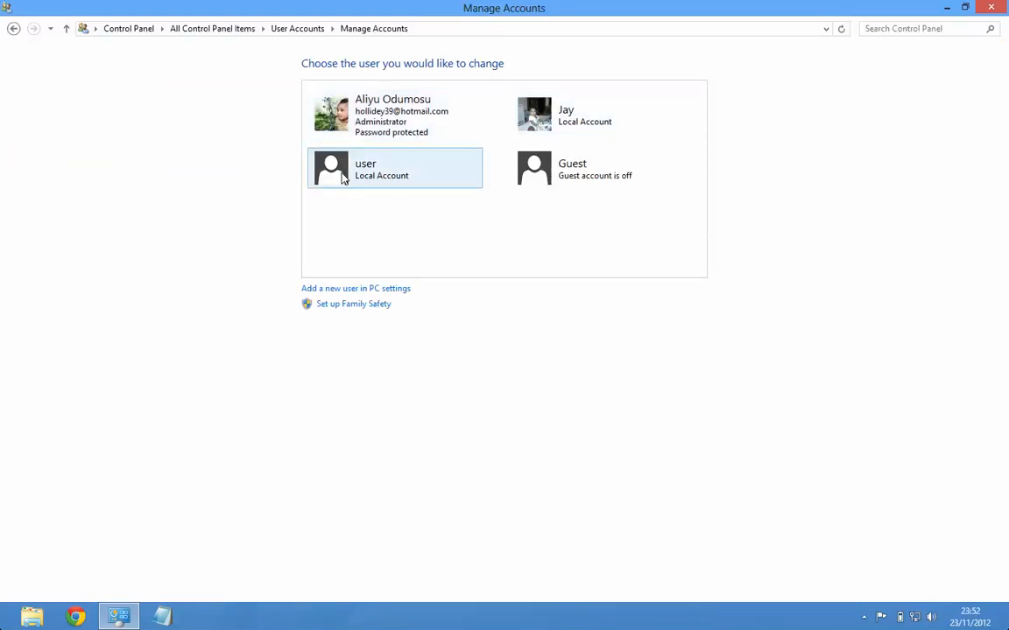
click(394, 168)
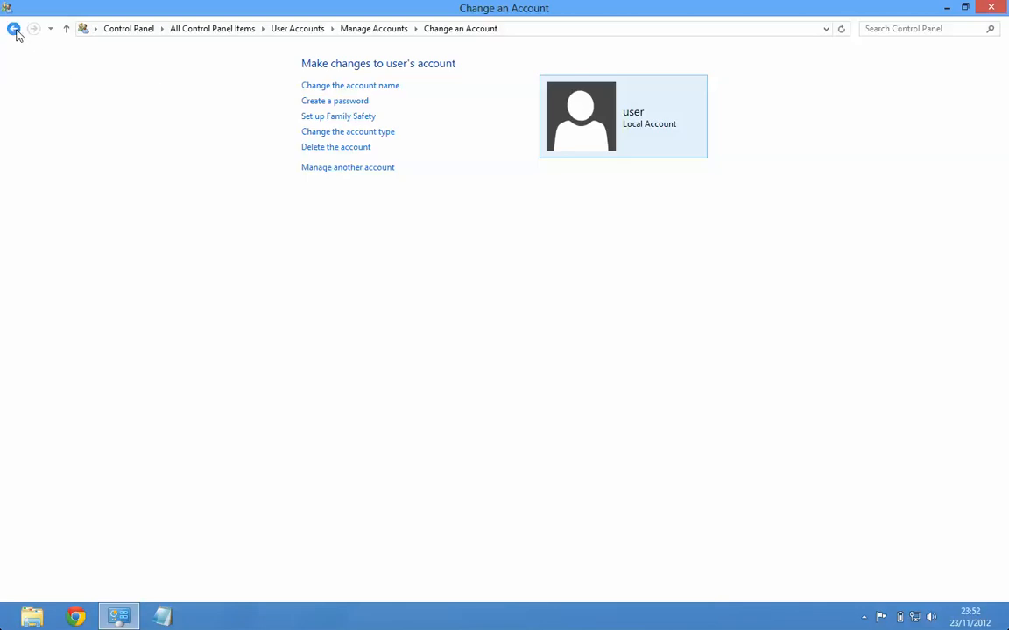
click(14, 28)
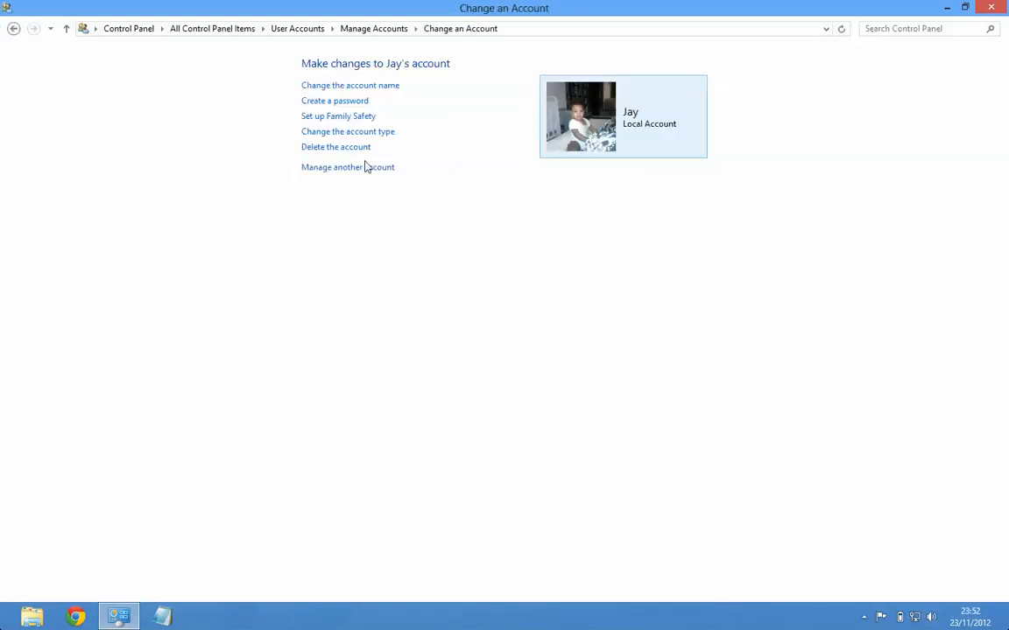
mouse_move(347, 132)
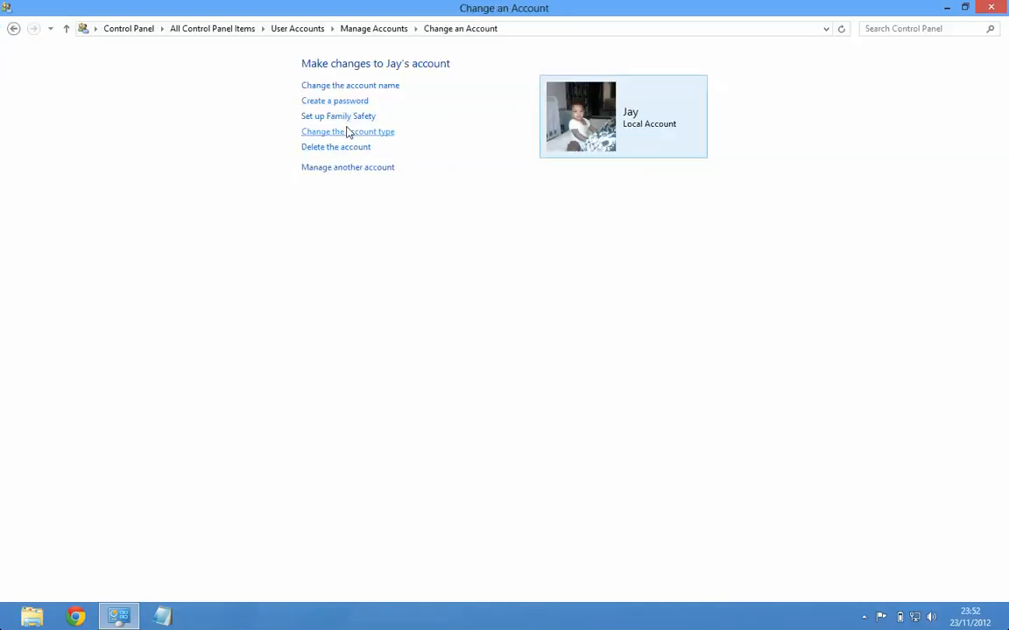
click(347, 131)
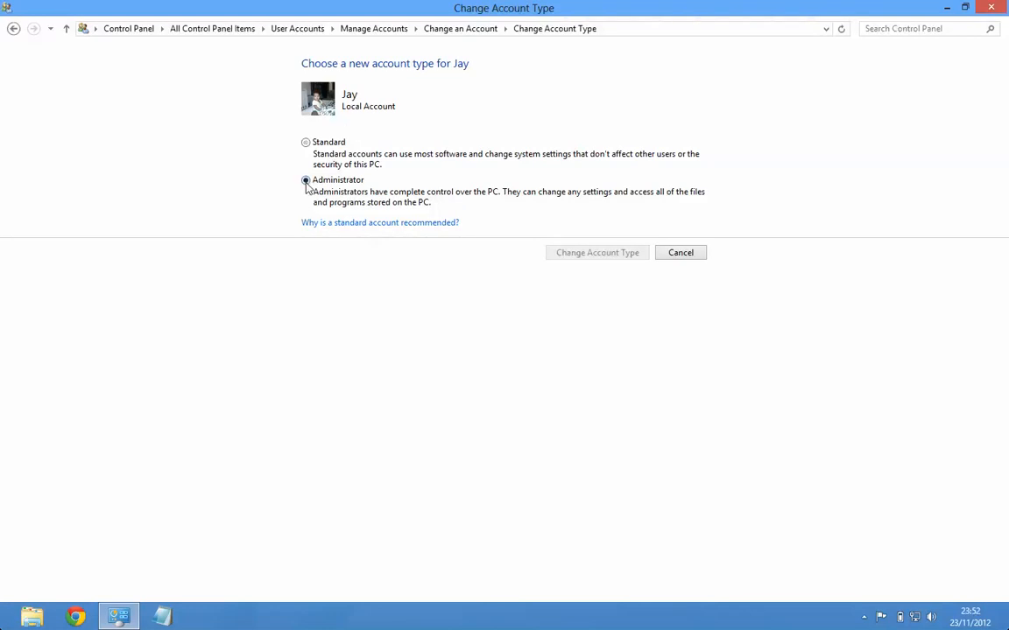
click(595, 252)
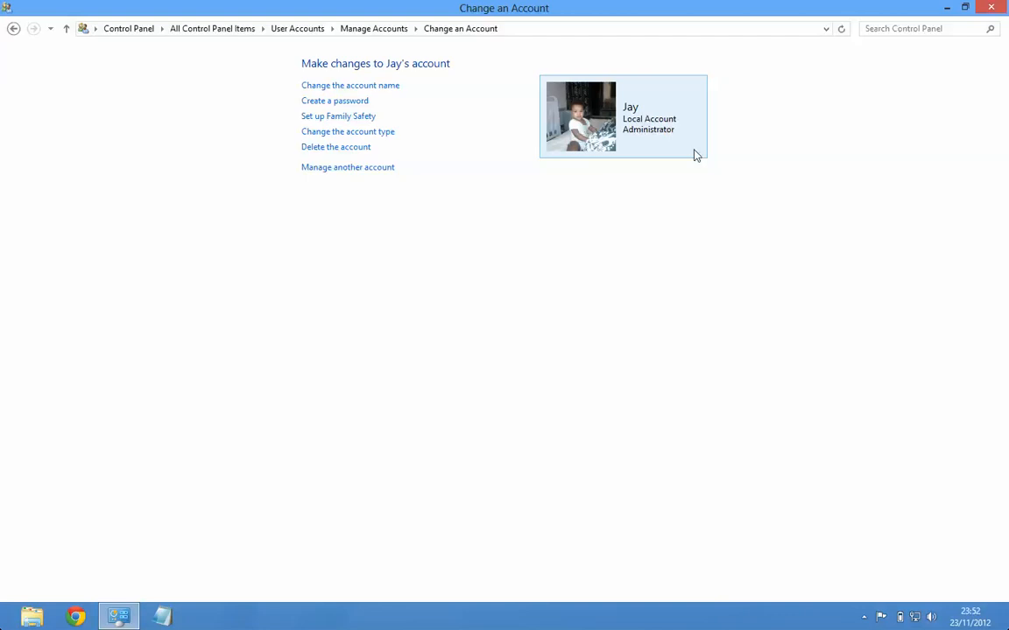
mouse_move(514, 264)
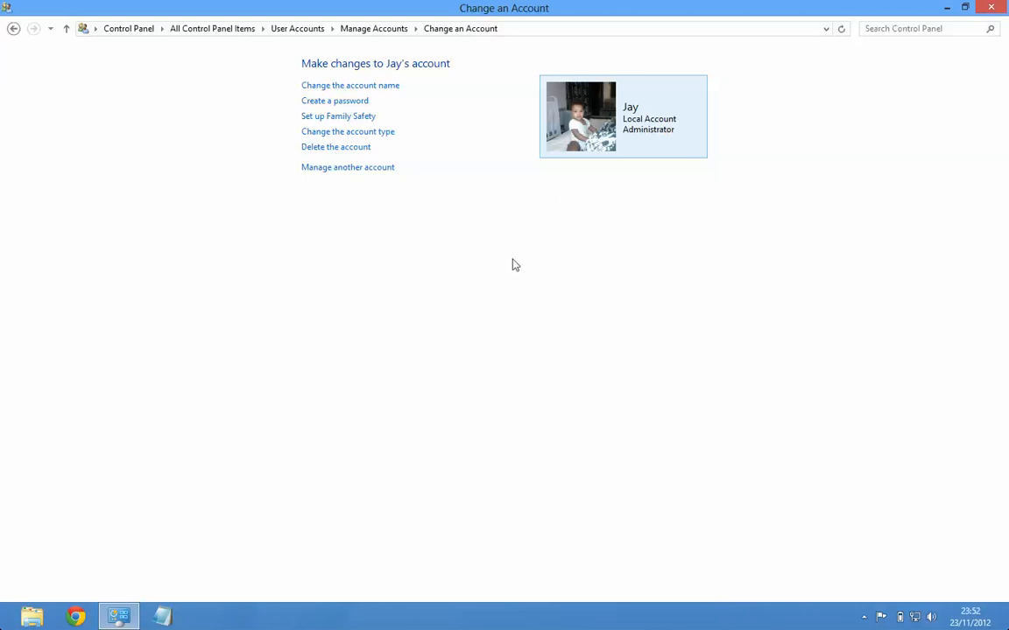
mouse_move(543, 290)
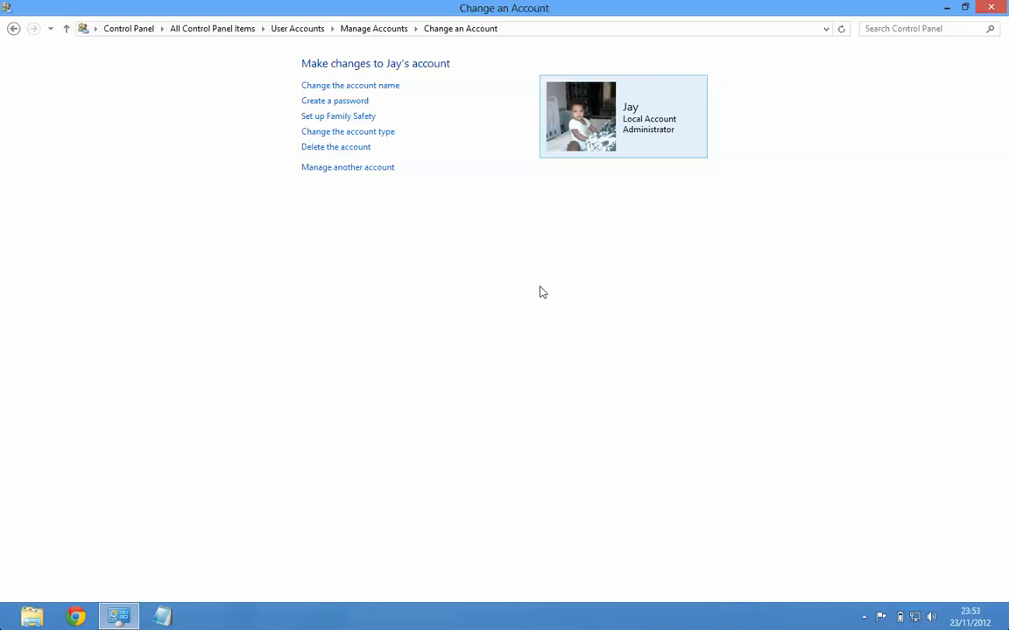
mouse_move(655, 242)
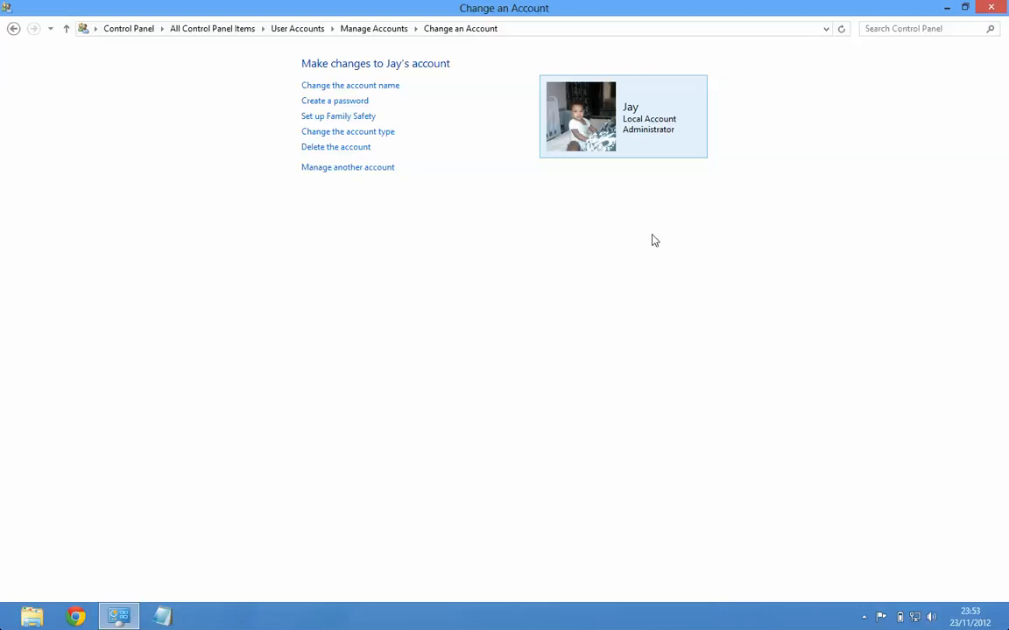